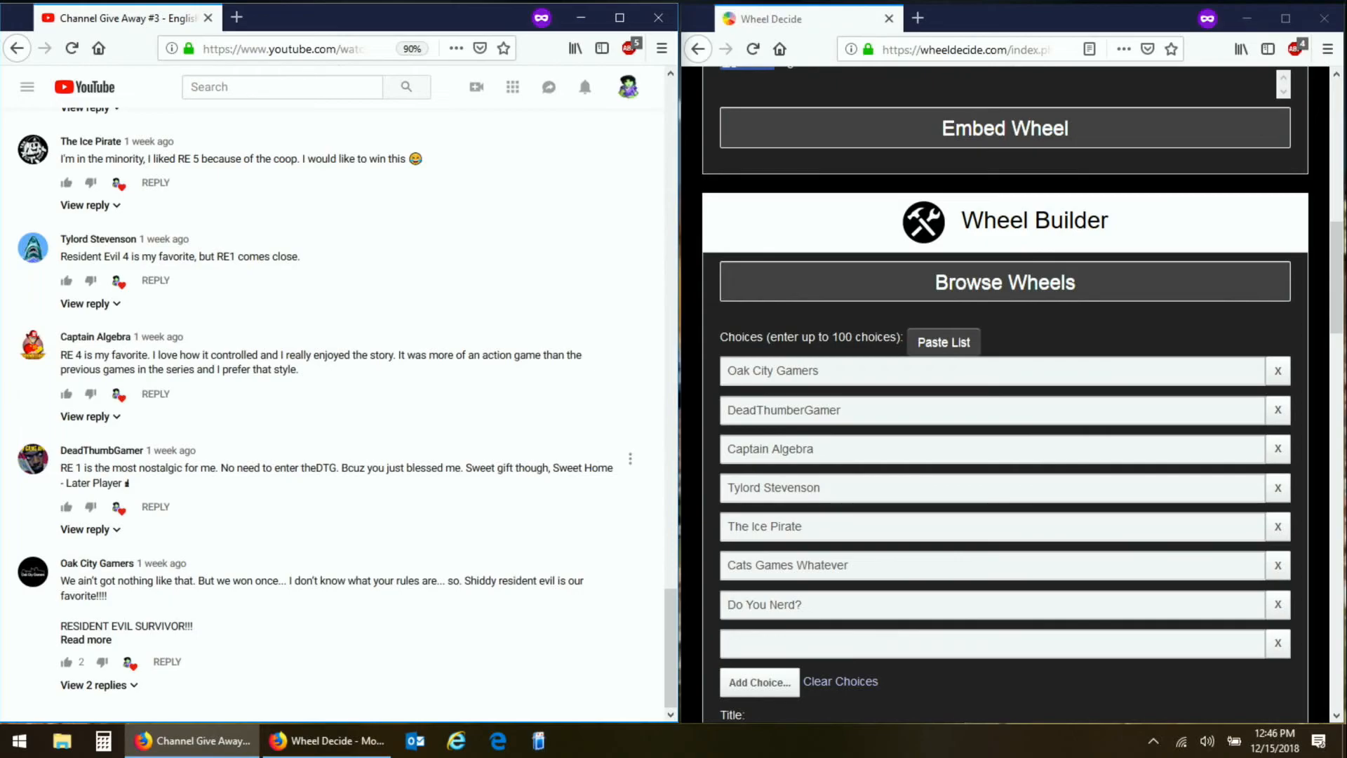
Scroll the Wheel Decide page to show the seven-name commenter wheel.
scroll("down", 3)
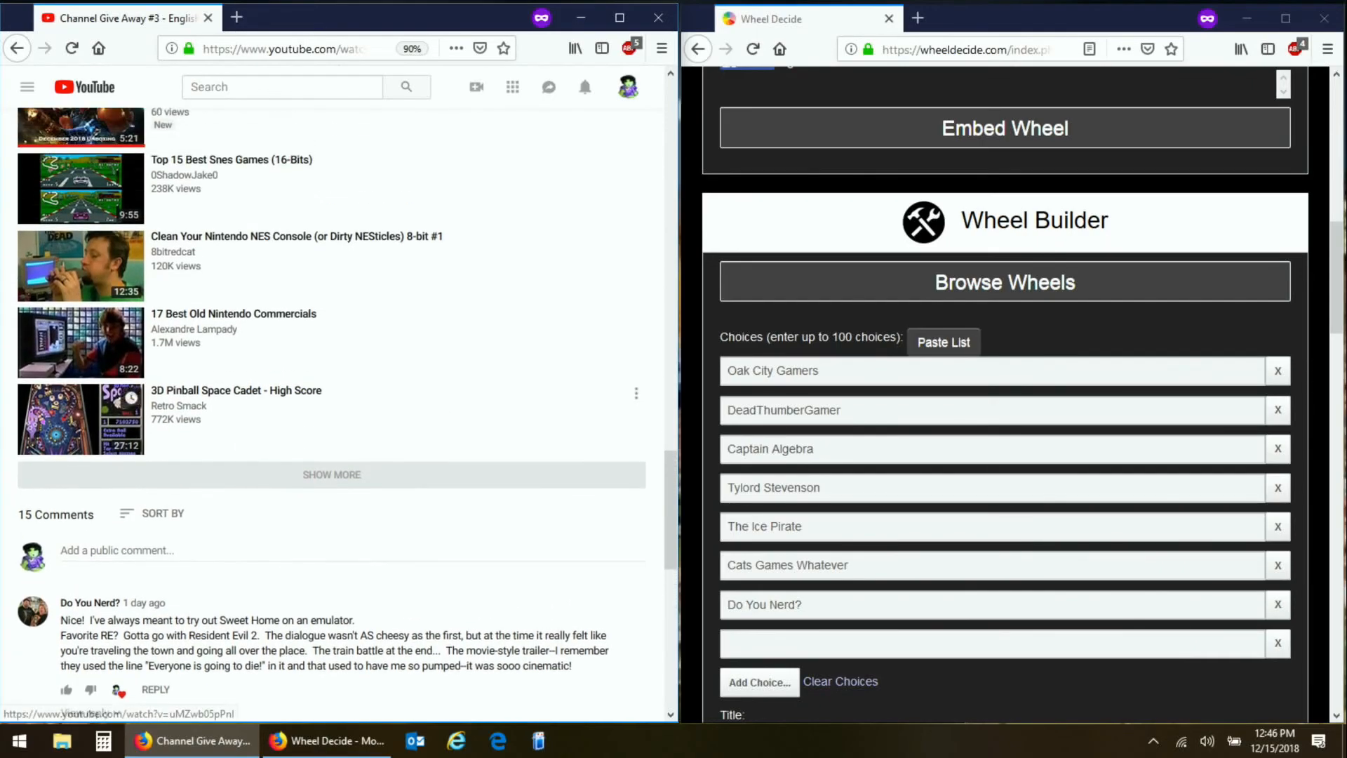
scroll("down", 3)
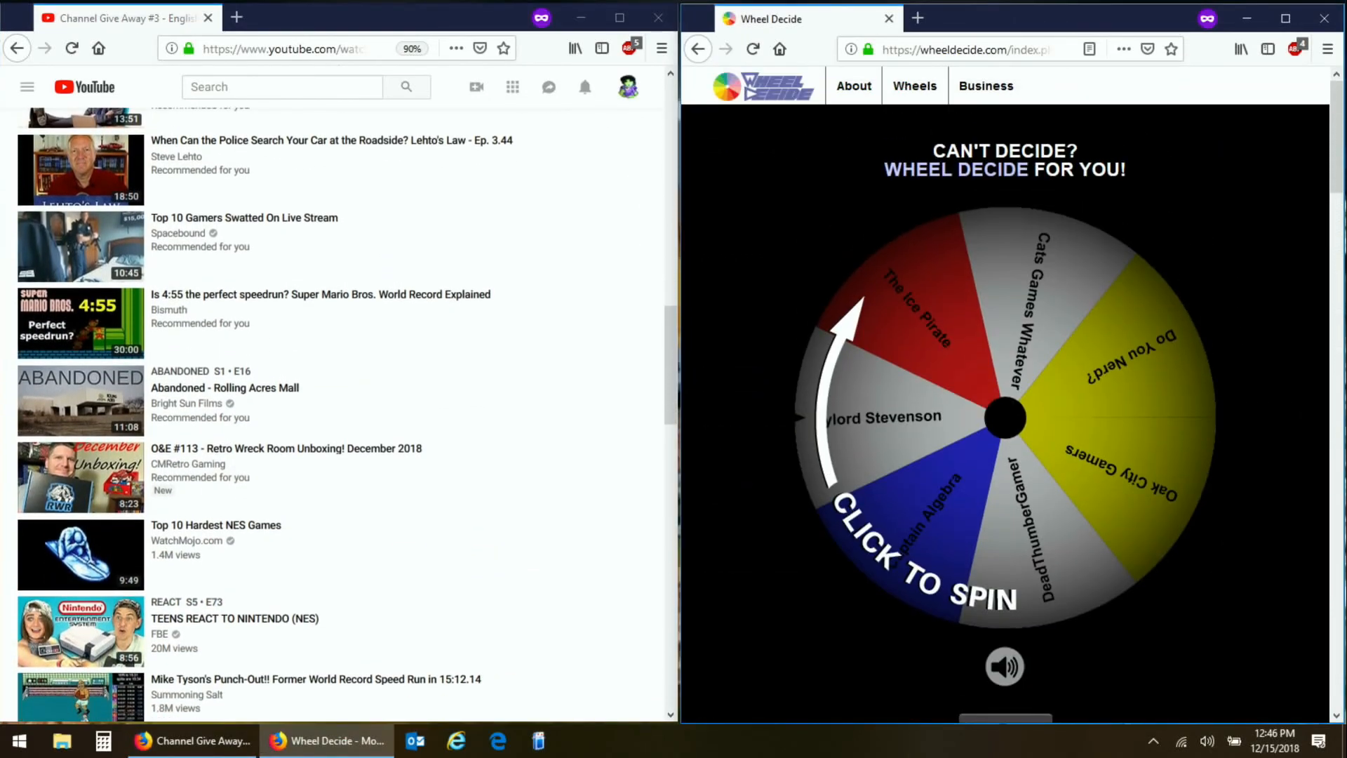
Spin the wheel of seven commenter names for the first draw.
scroll("down", 3)
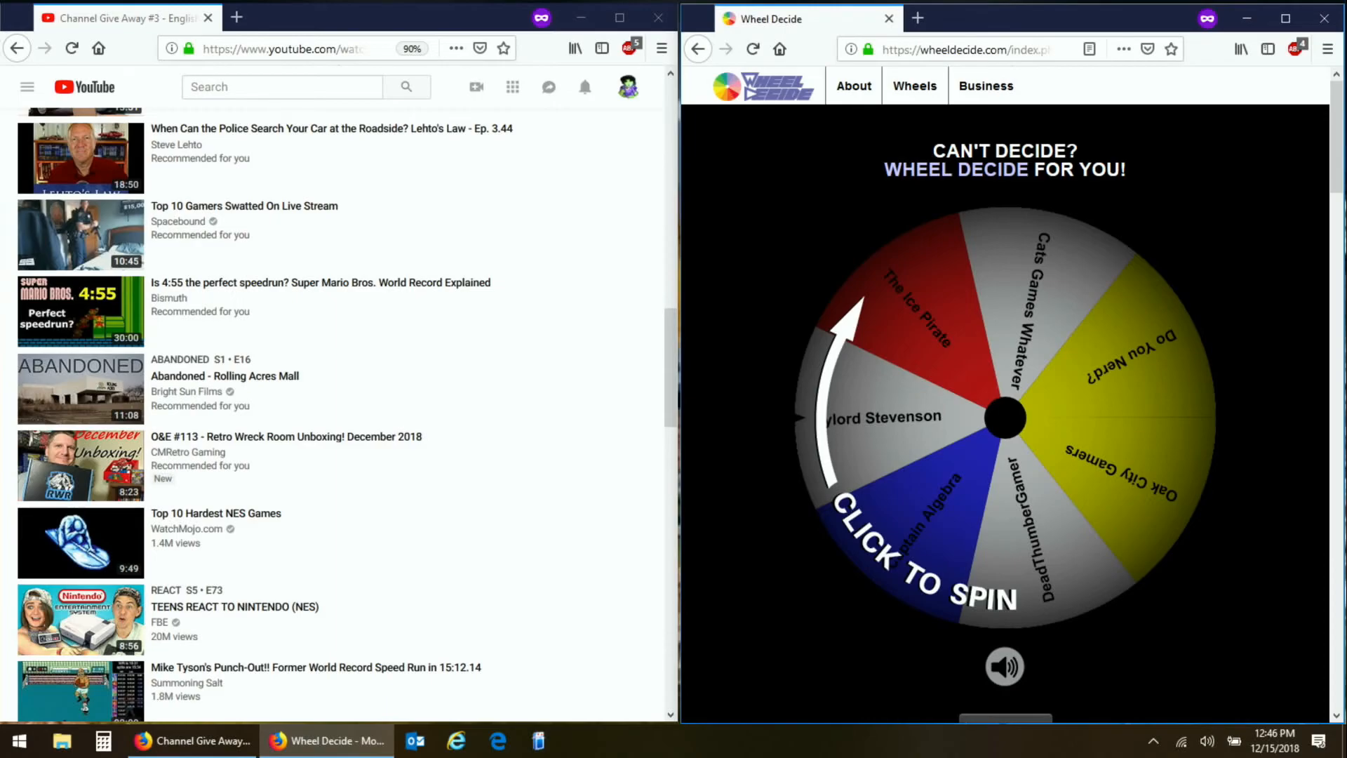
left_click(1004, 418)
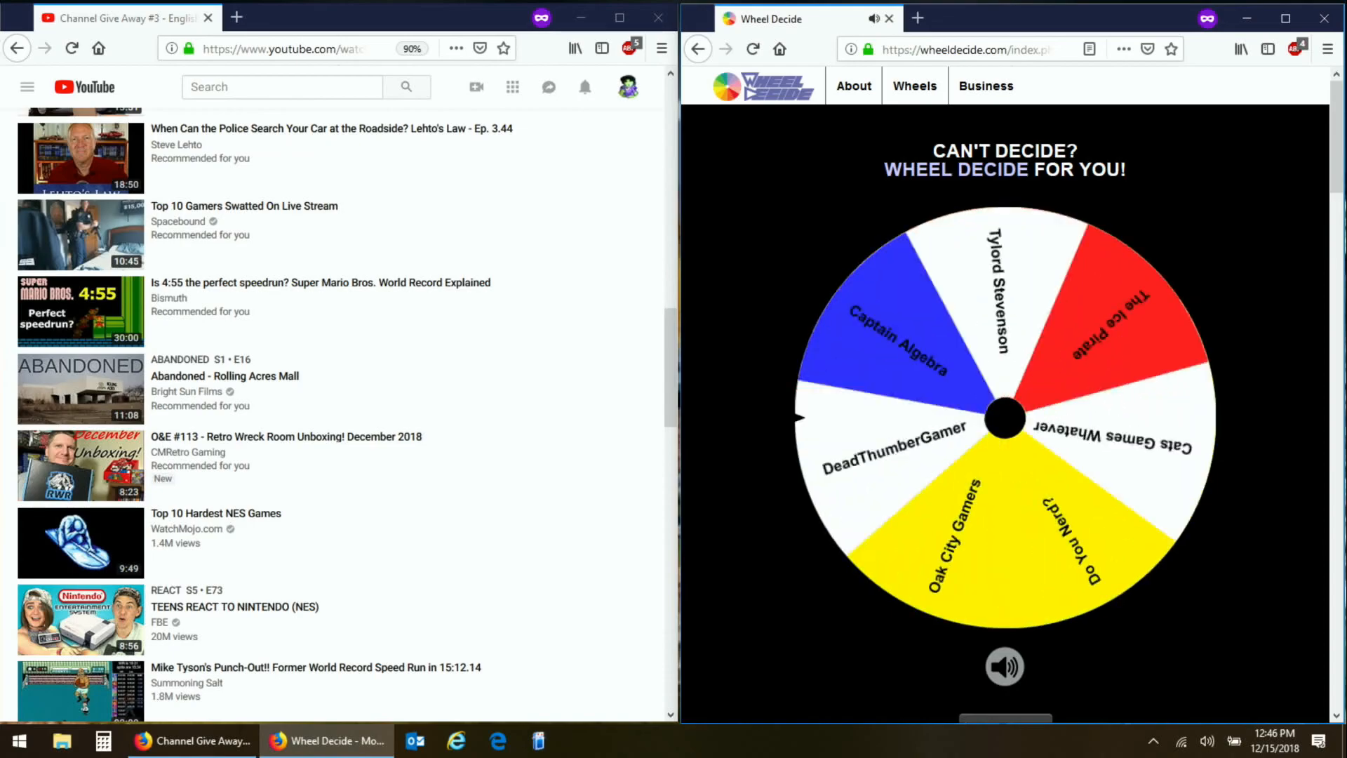
left_click(1004, 419)
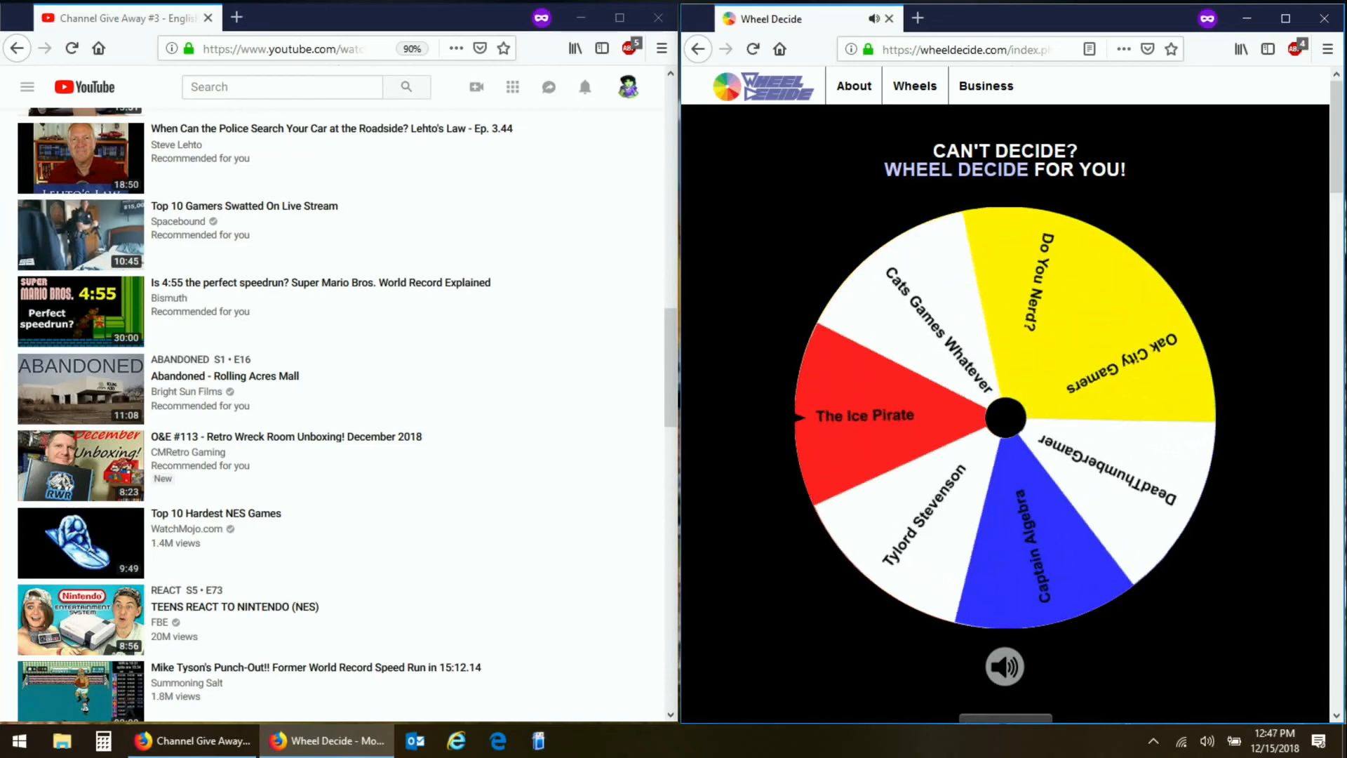
left_click(1005, 418)
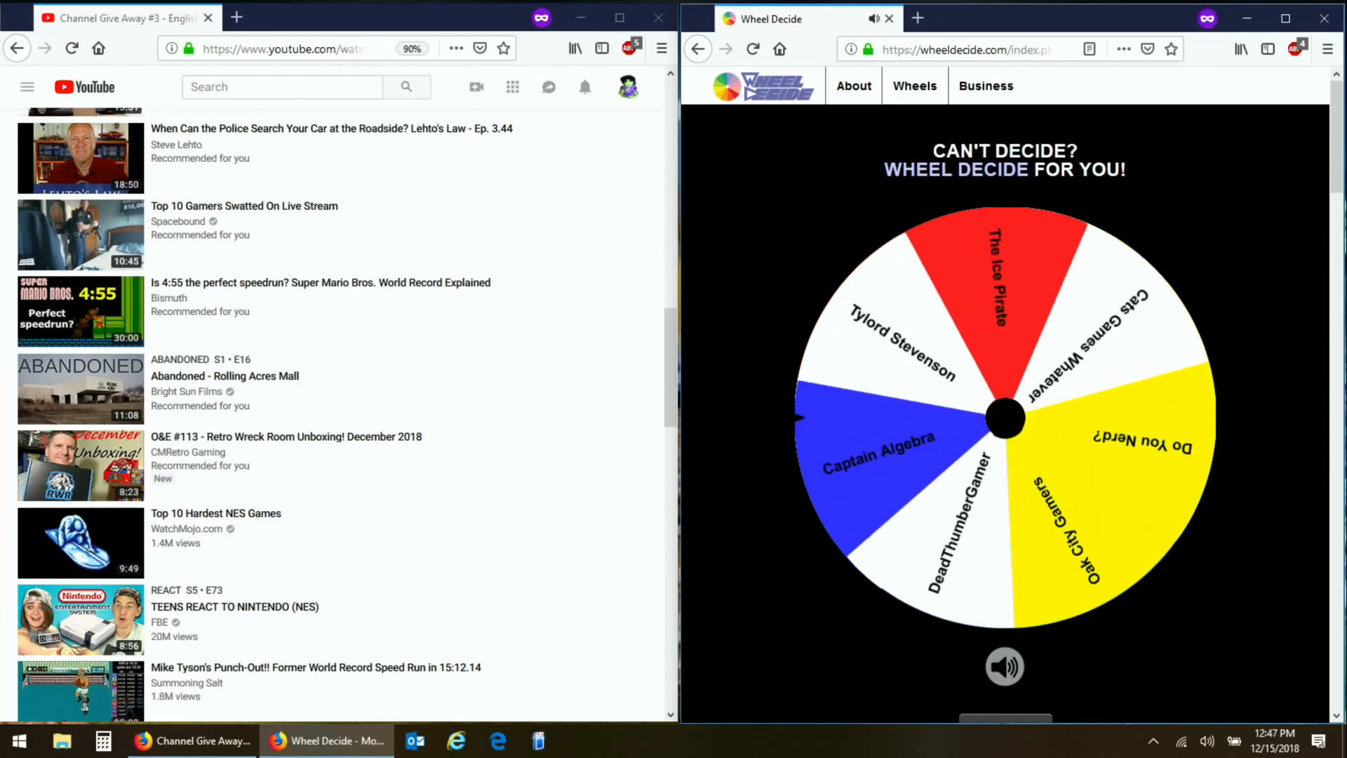
left_click(1003, 418)
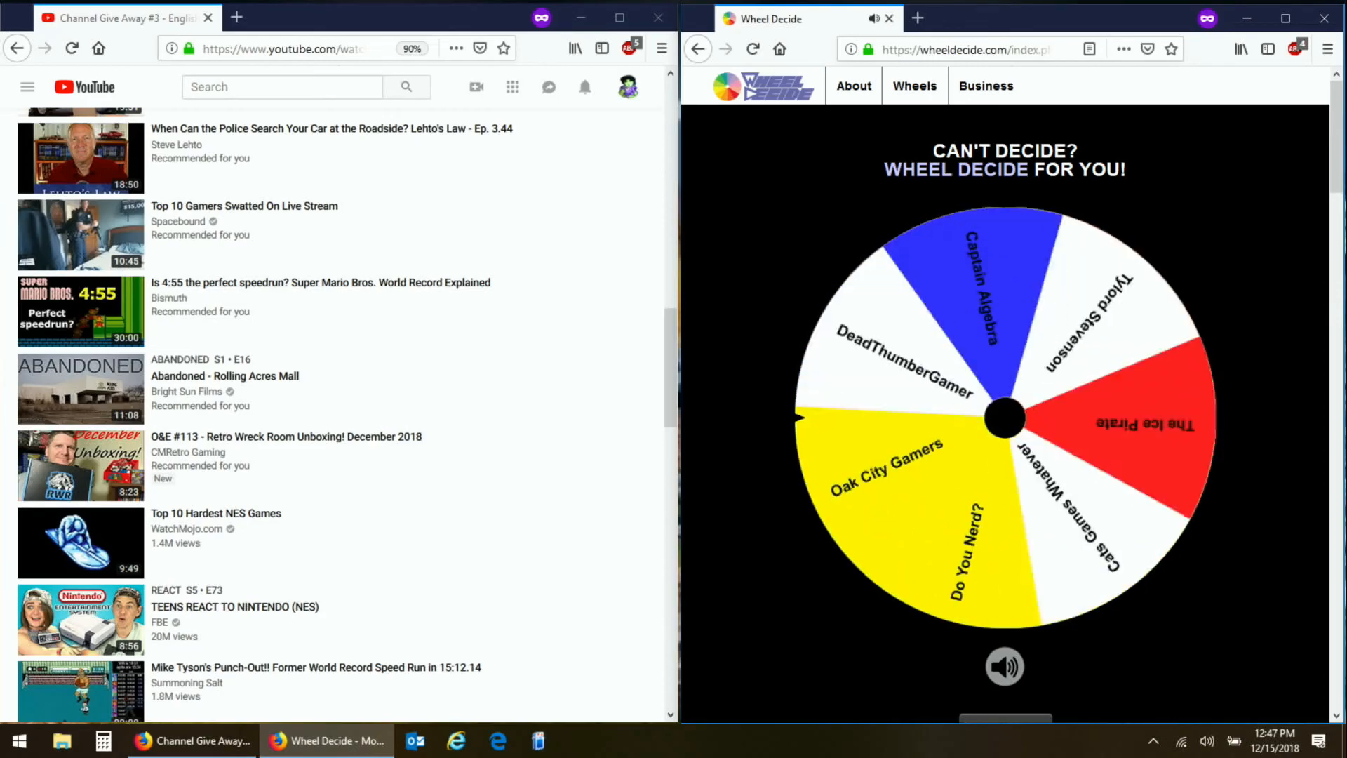
Spin the wheel a second time until it lands on Oak City Gamers.
left_click(1004, 418)
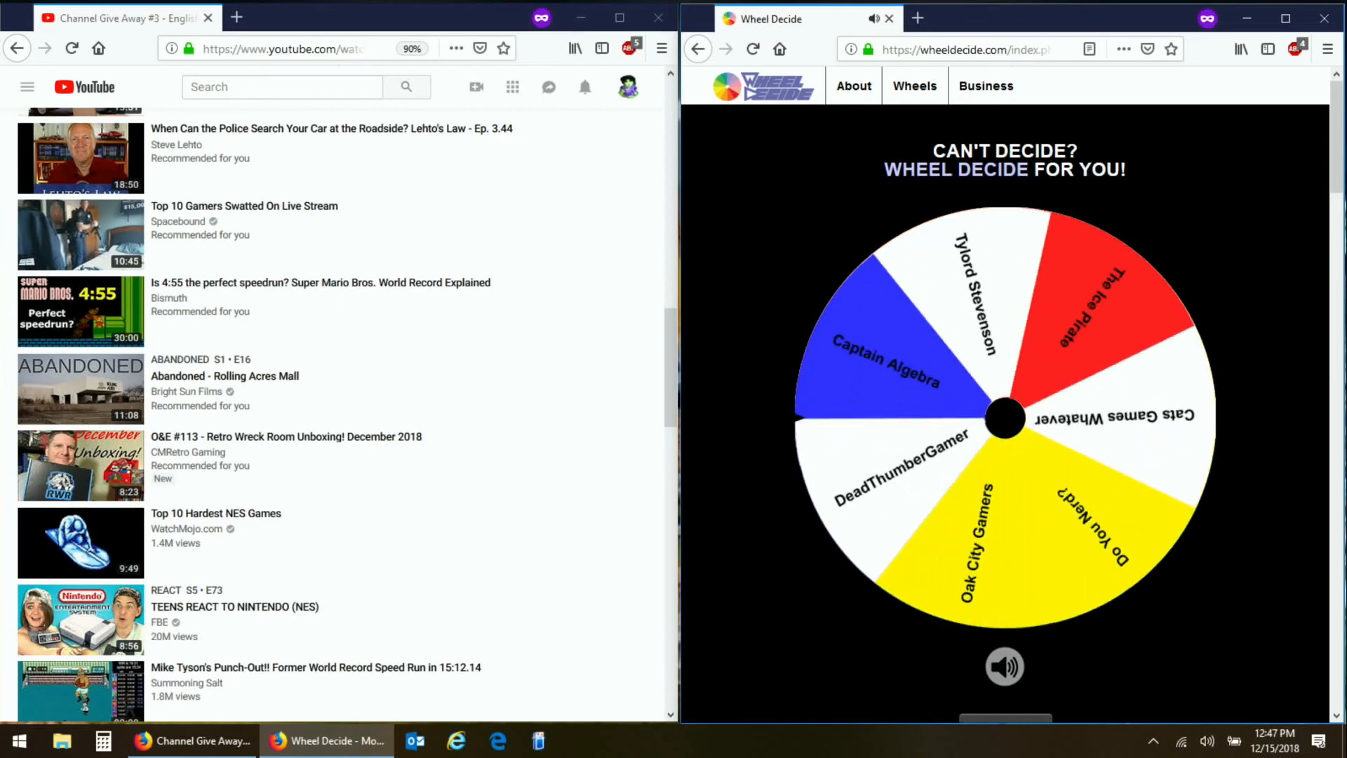
left_click(1003, 420)
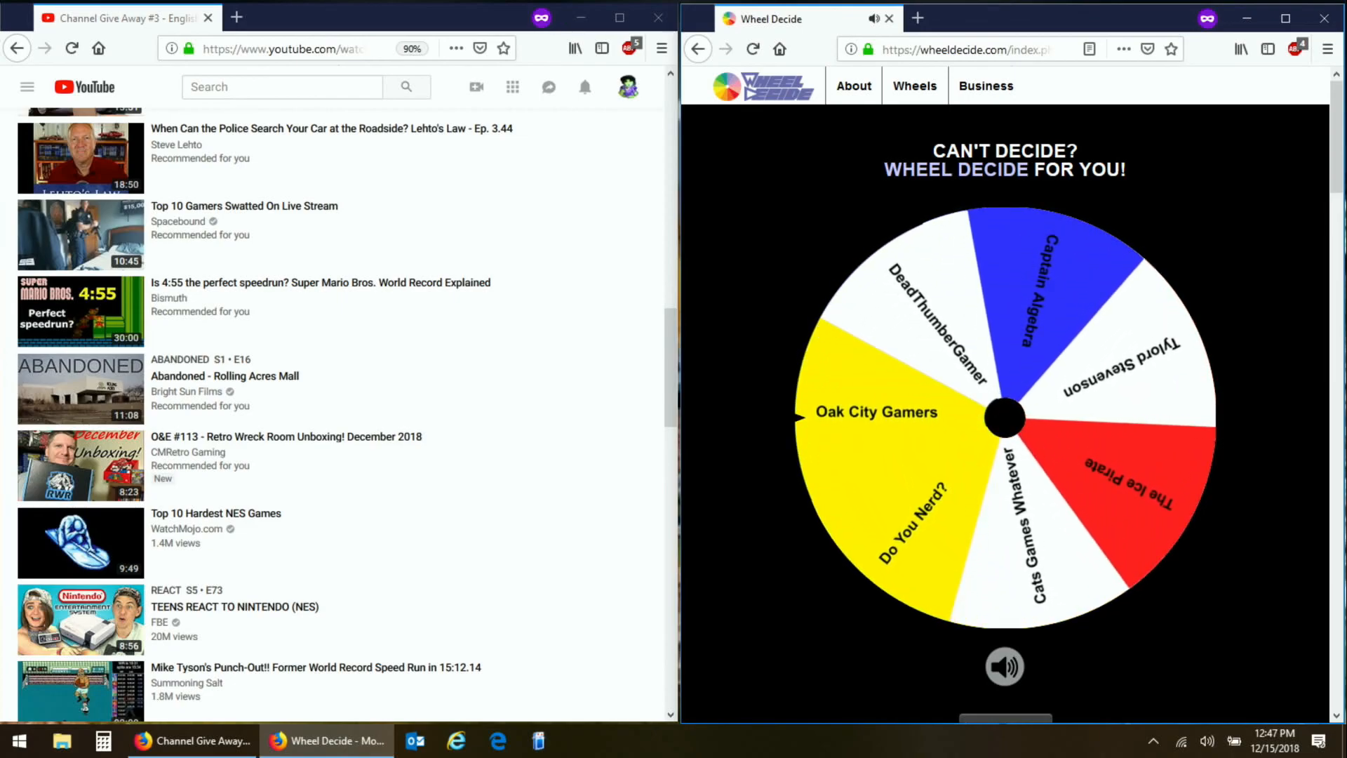
left_click(1003, 420)
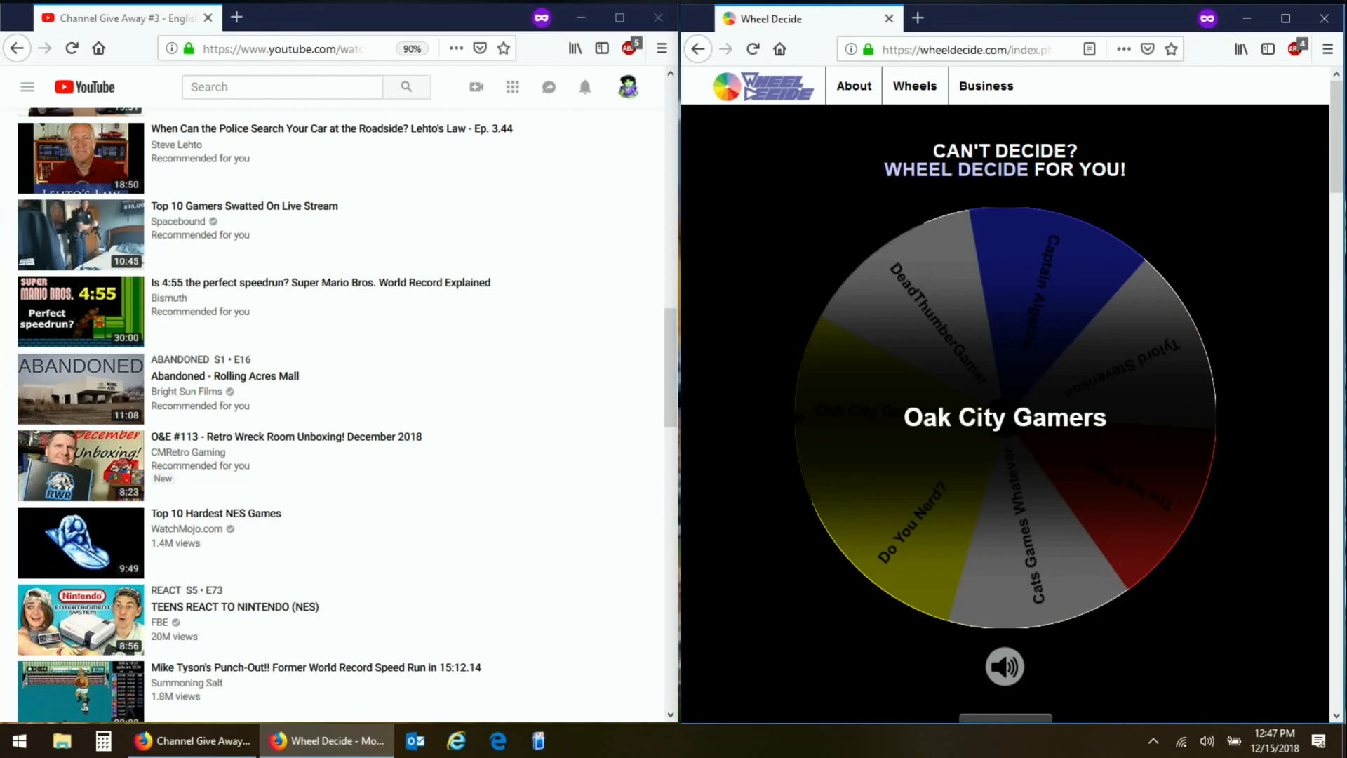
Scroll the YouTube giveaway page down to the entrants' comments.
scroll("down", 3)
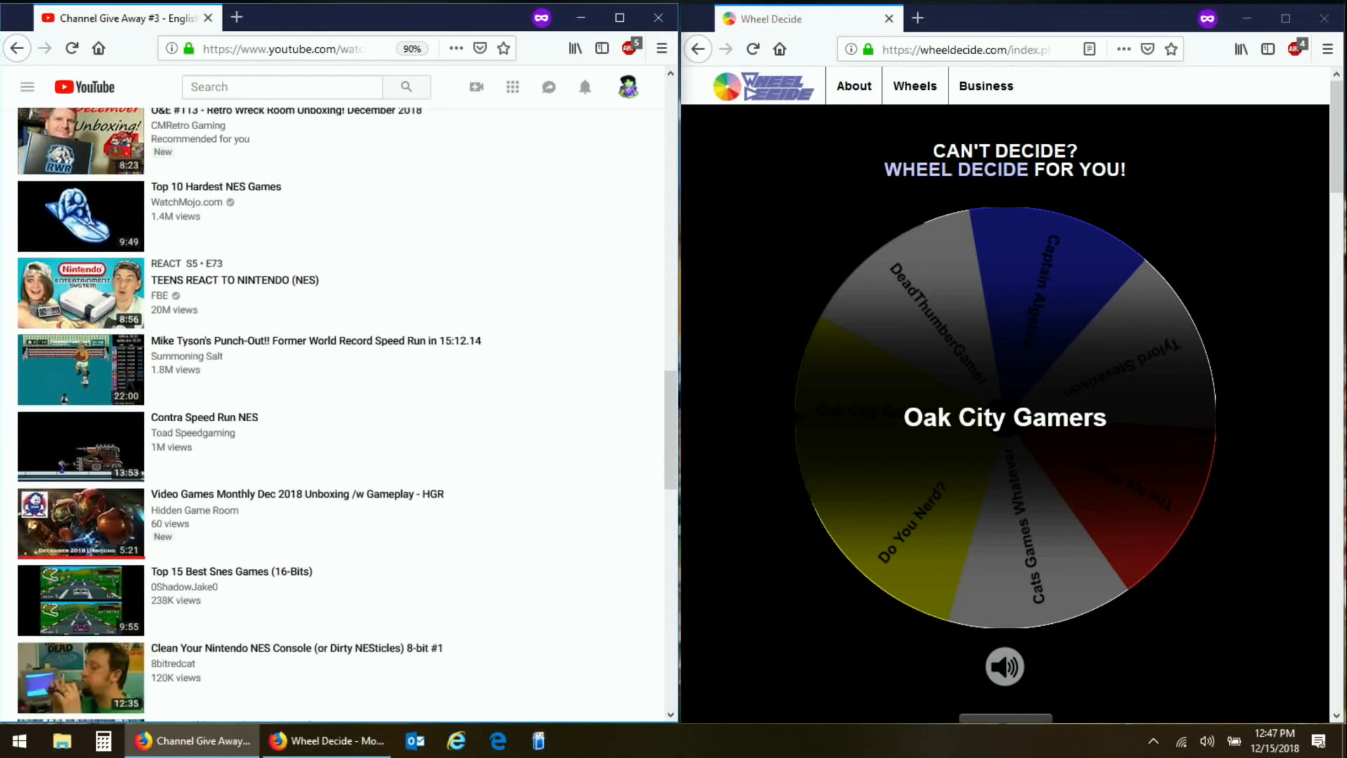
scroll("down", 3)
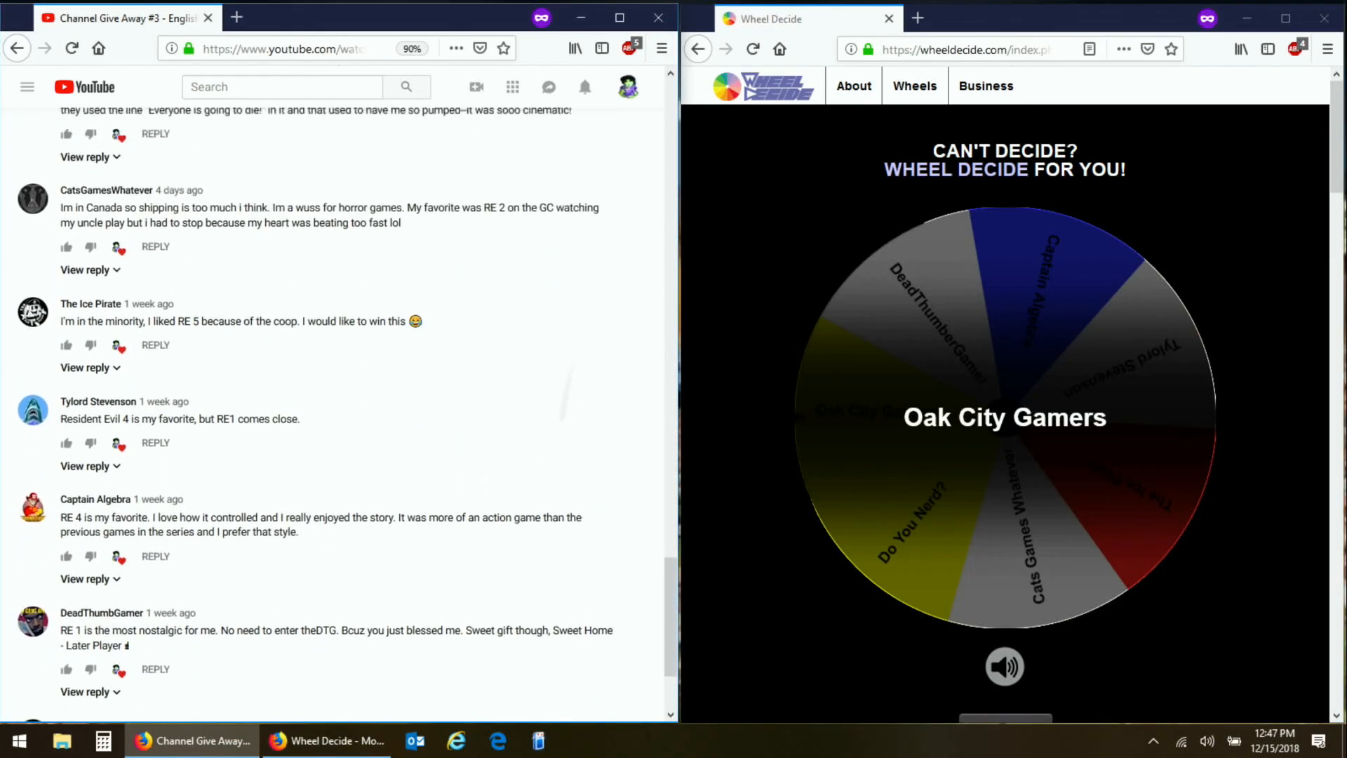
scroll("down", 3)
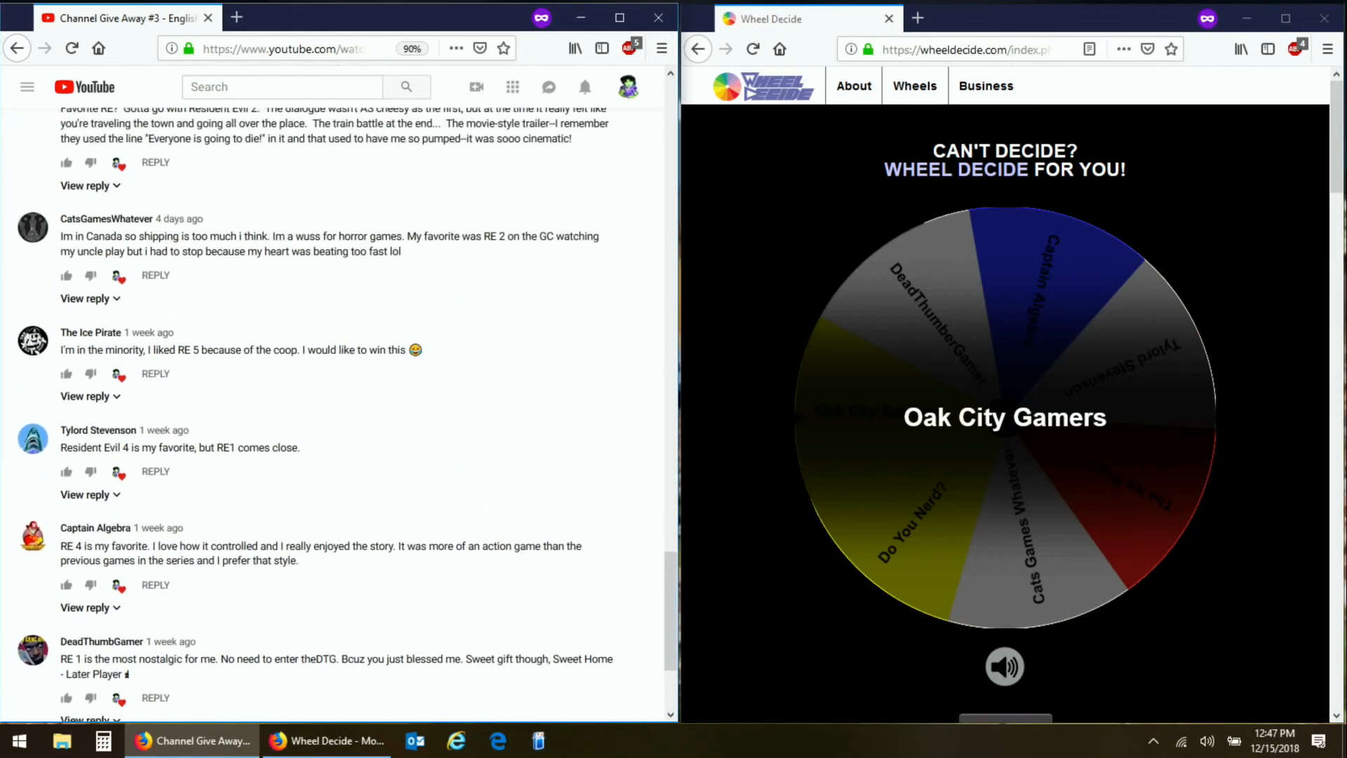